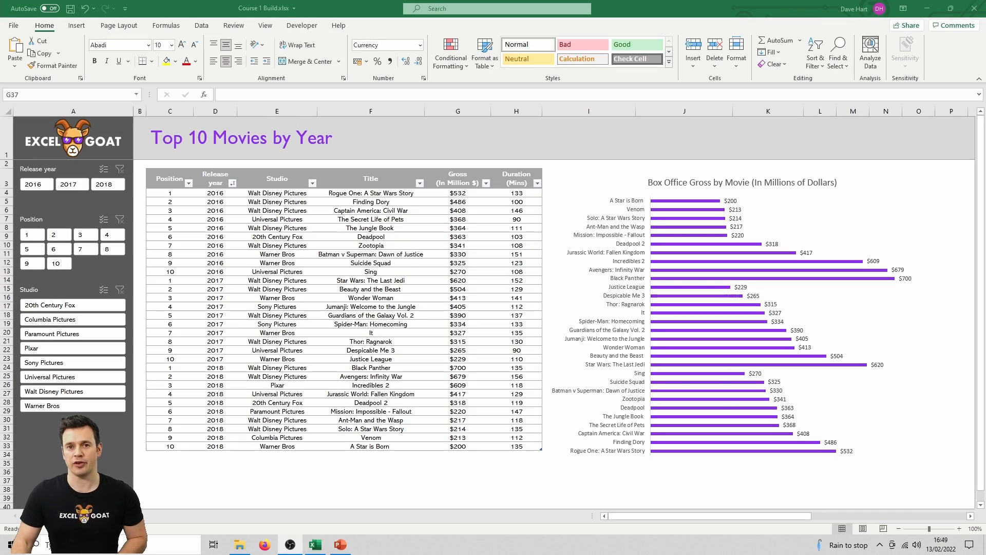
Save the Box Office Gross chart's design as a chart template named 'Goat BARS'
{"action": "left_click", "coordinate": [742, 314]}
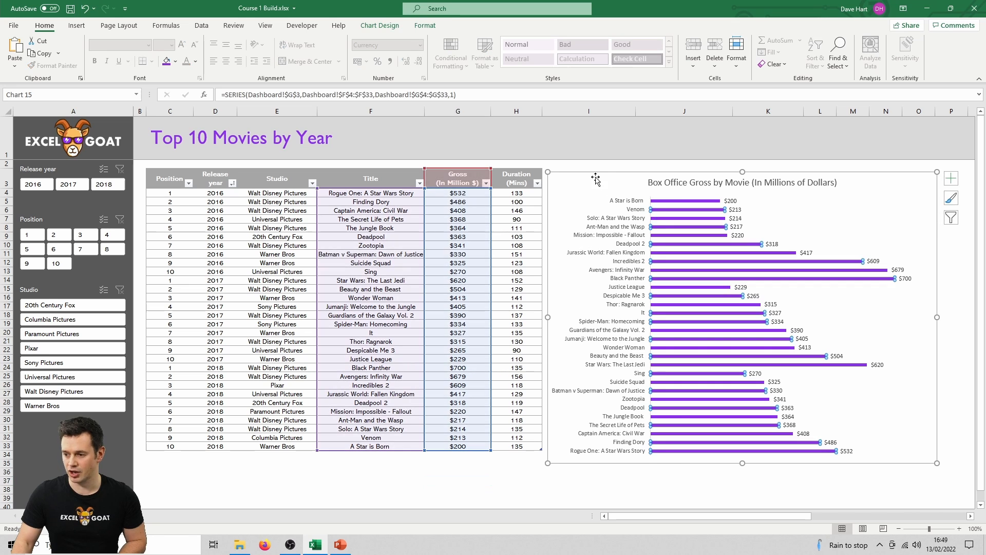
{"action": "right_click", "coordinate": [596, 179]}
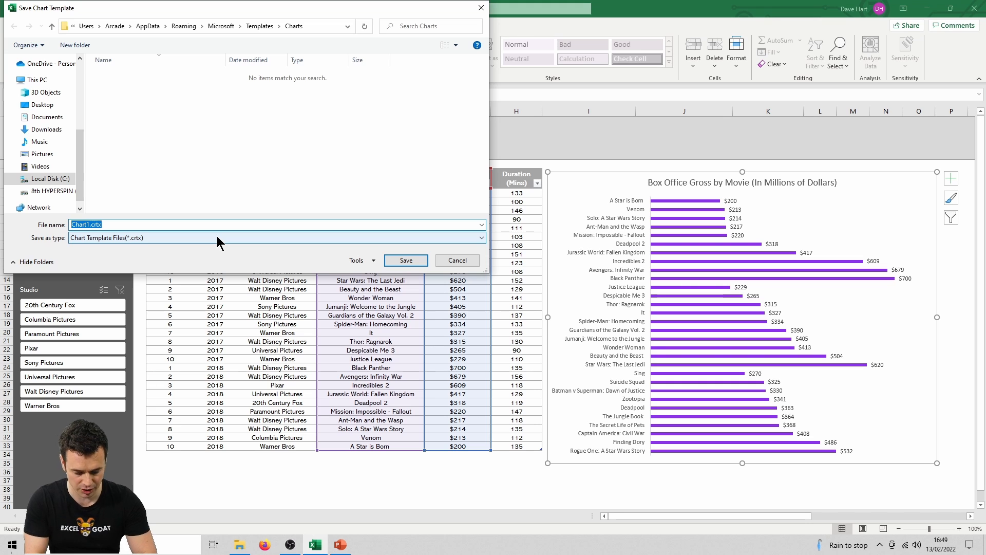
{"action": "type", "text": "Goat BARS"}
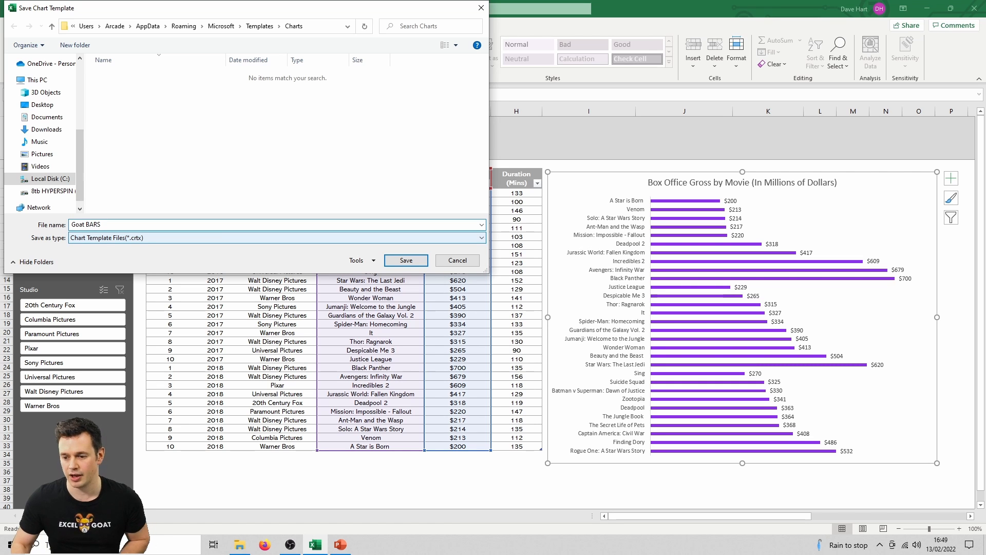
{"action": "left_click", "coordinate": [406, 260]}
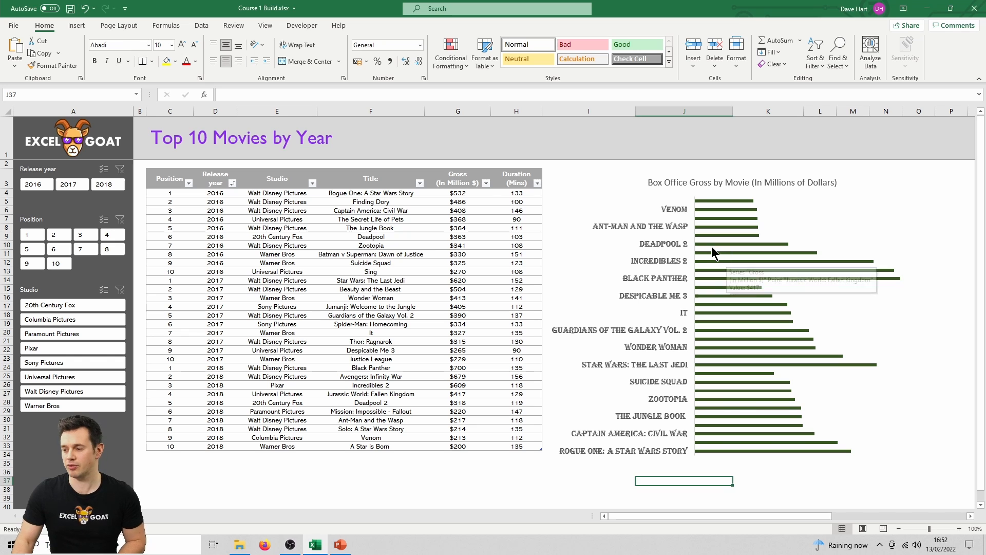
Change the green chart's type to the saved Goat BARS template so its bars turn purple
{"action": "right_click", "coordinate": [714, 252]}
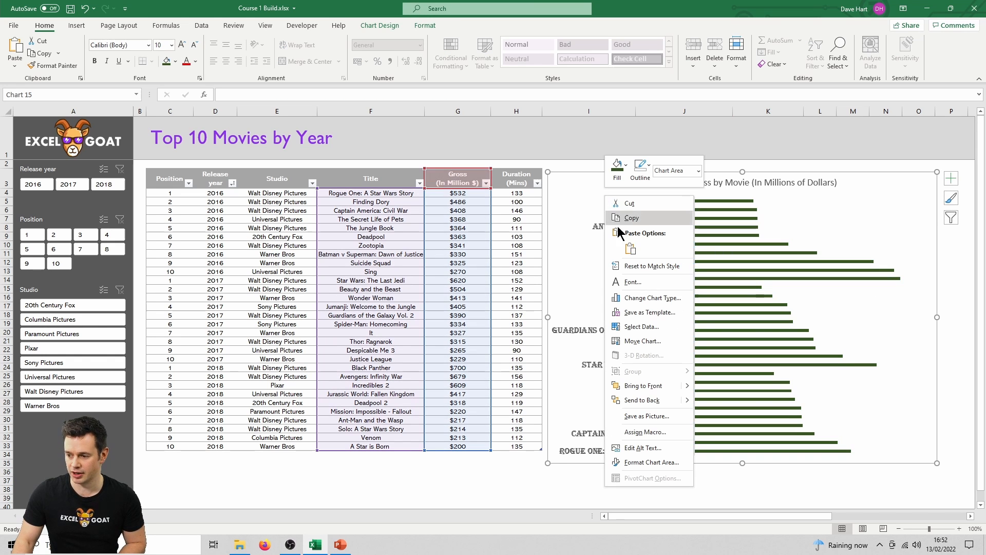
{"action": "left_click", "coordinate": [650, 298]}
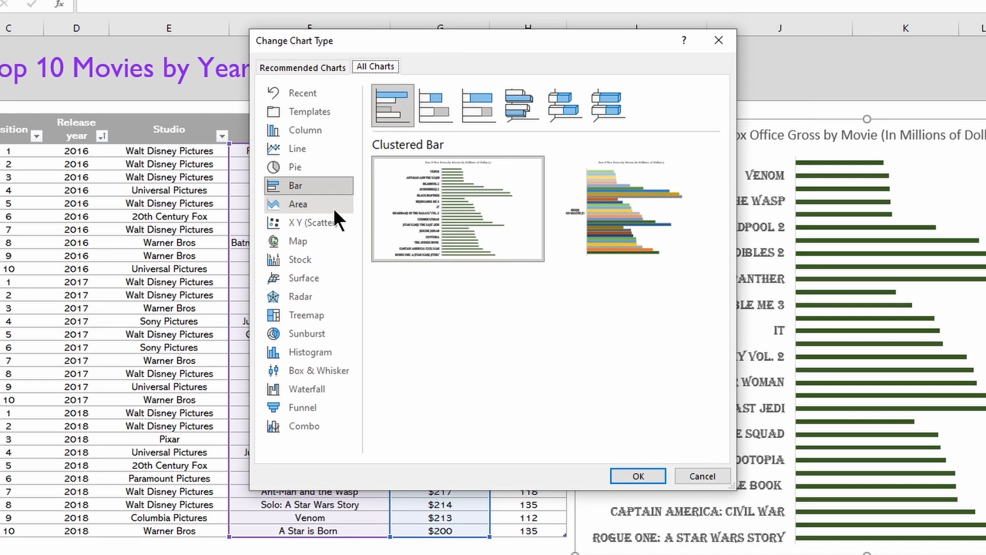
{"action": "left_click", "coordinate": [296, 148]}
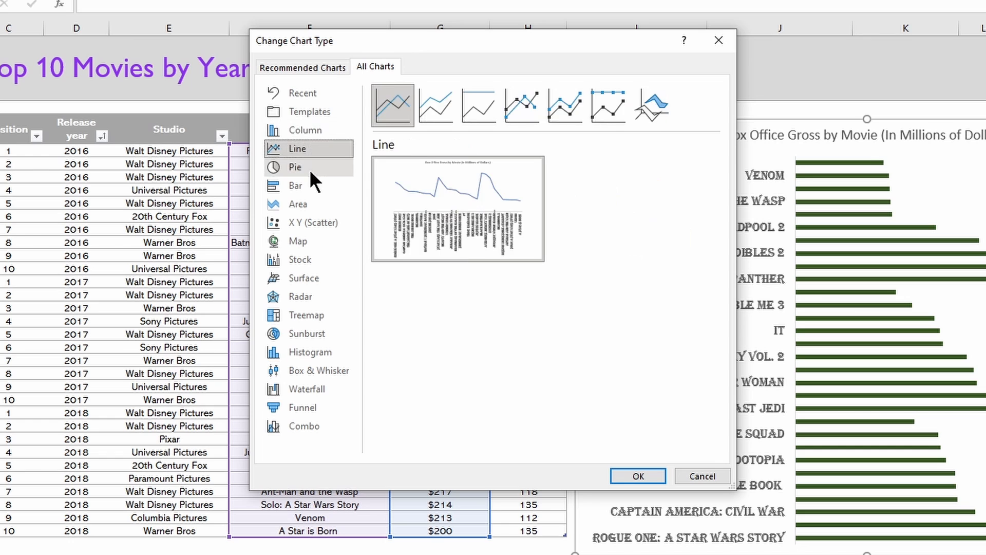
{"action": "left_click", "coordinate": [296, 166]}
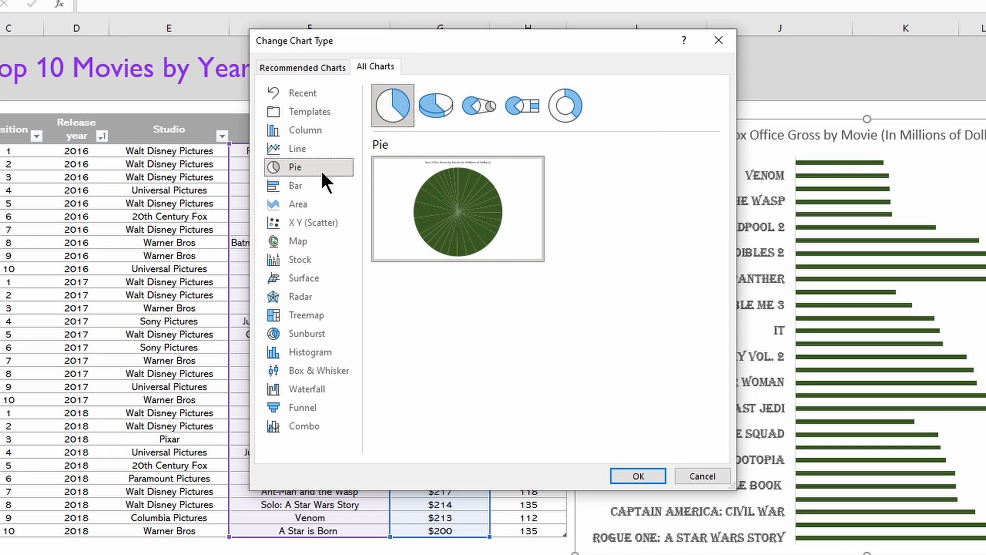
{"action": "mouse_move", "coordinate": [305, 131]}
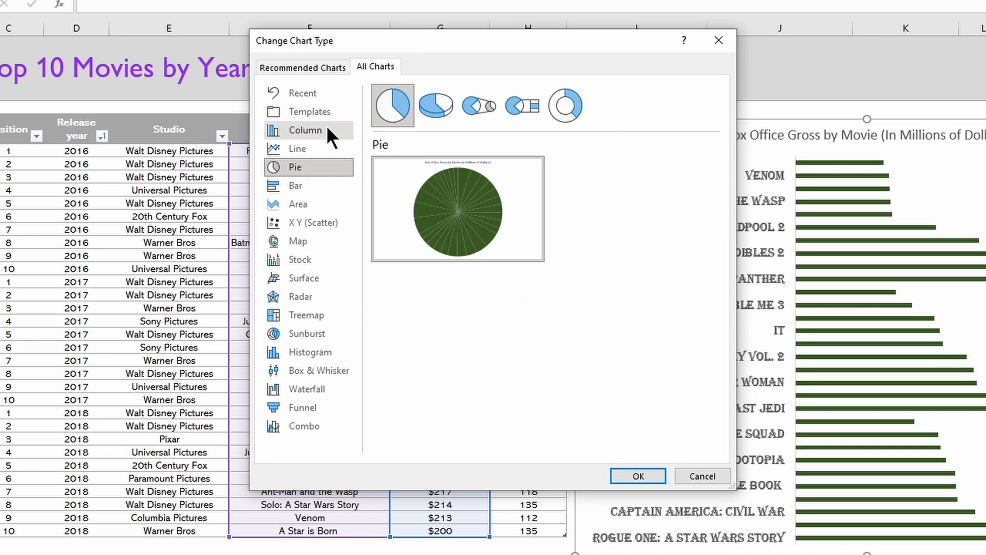
{"action": "left_click", "coordinate": [309, 111]}
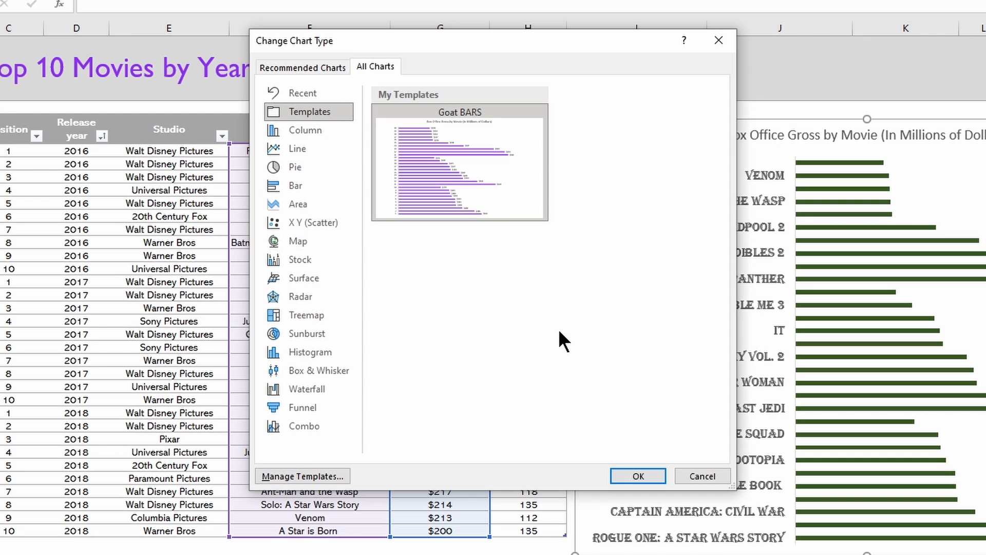
{"action": "left_click", "coordinate": [458, 166]}
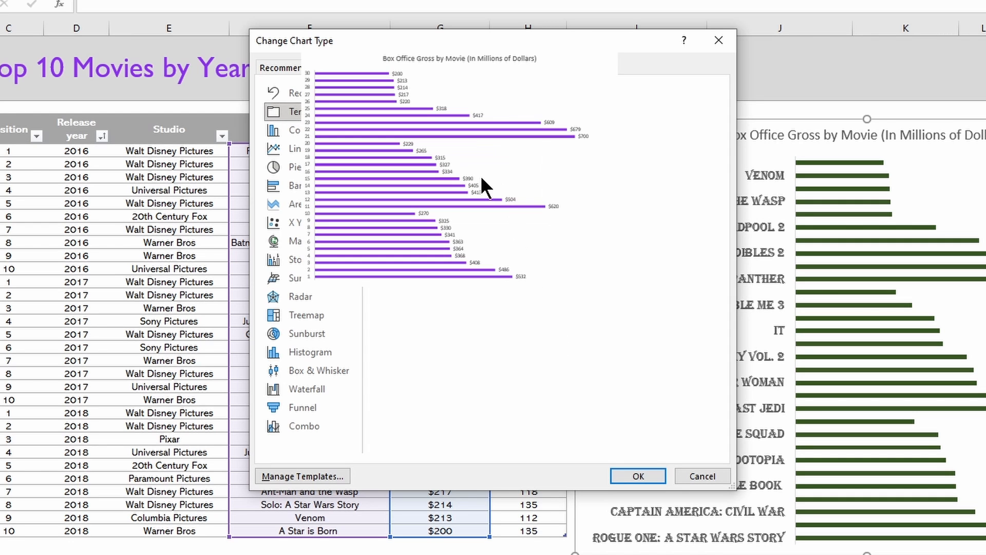
{"action": "left_click", "coordinate": [637, 476]}
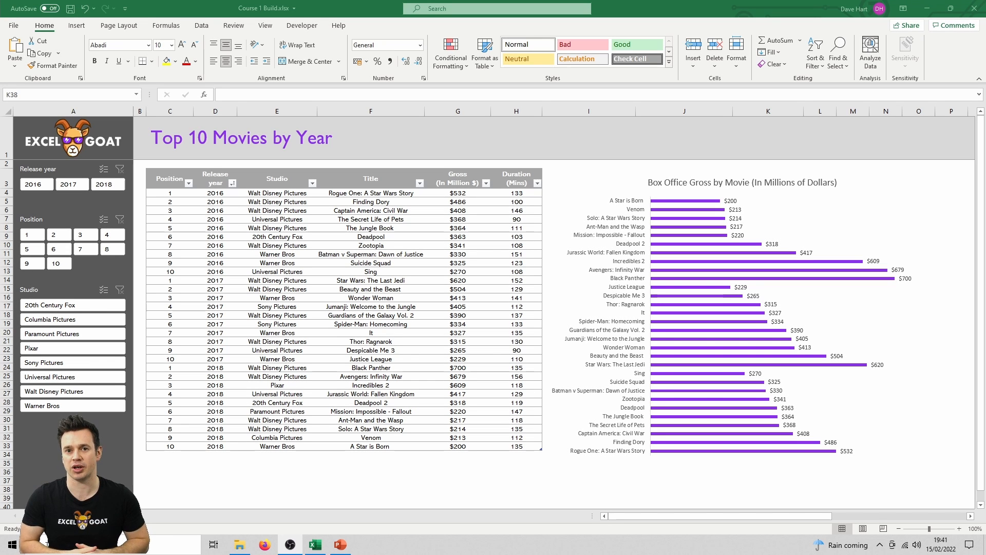
{"action": "mouse_move", "coordinate": [676, 377]}
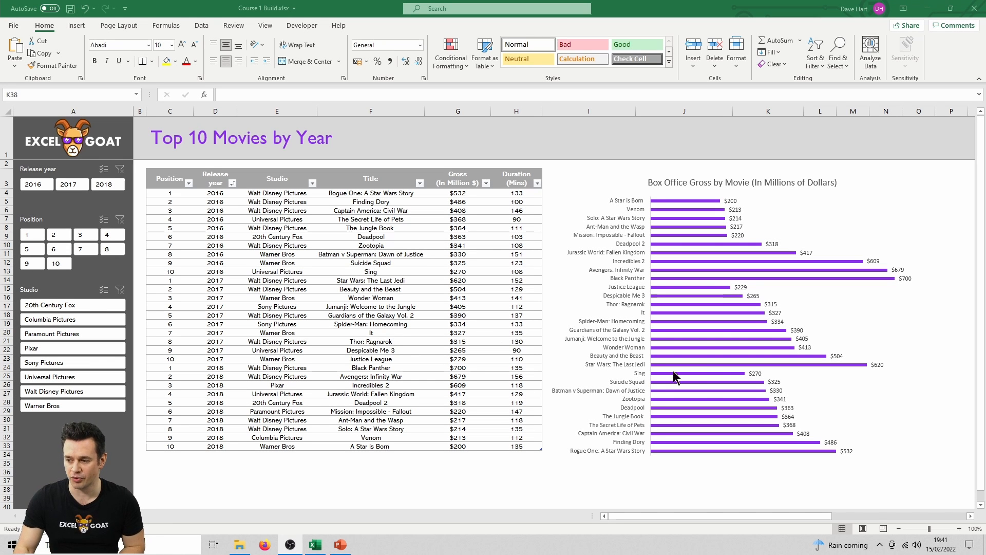
Open Select Data for the purple chart and edit its Gross (In Million $) series
{"action": "right_click", "coordinate": [673, 279]}
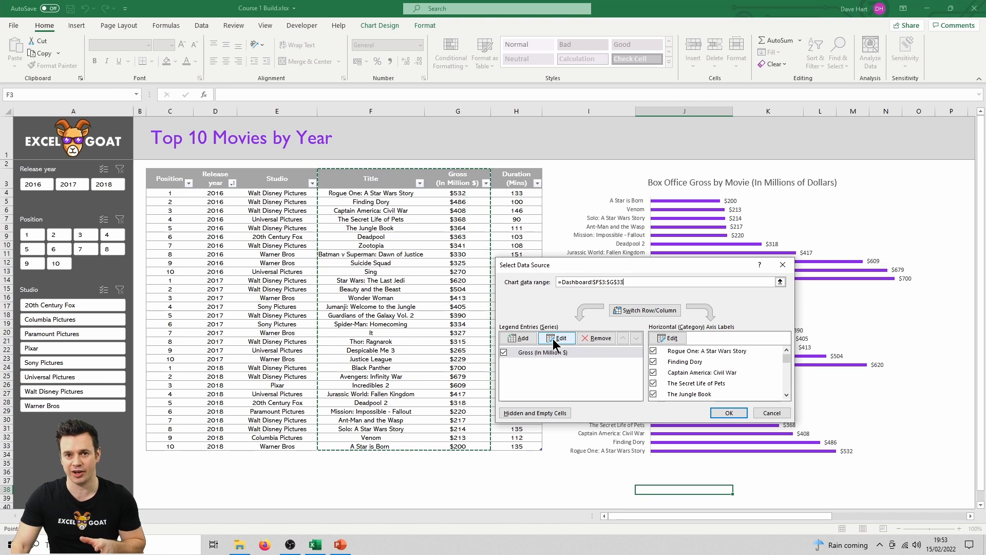
{"action": "mouse_move", "coordinate": [552, 349]}
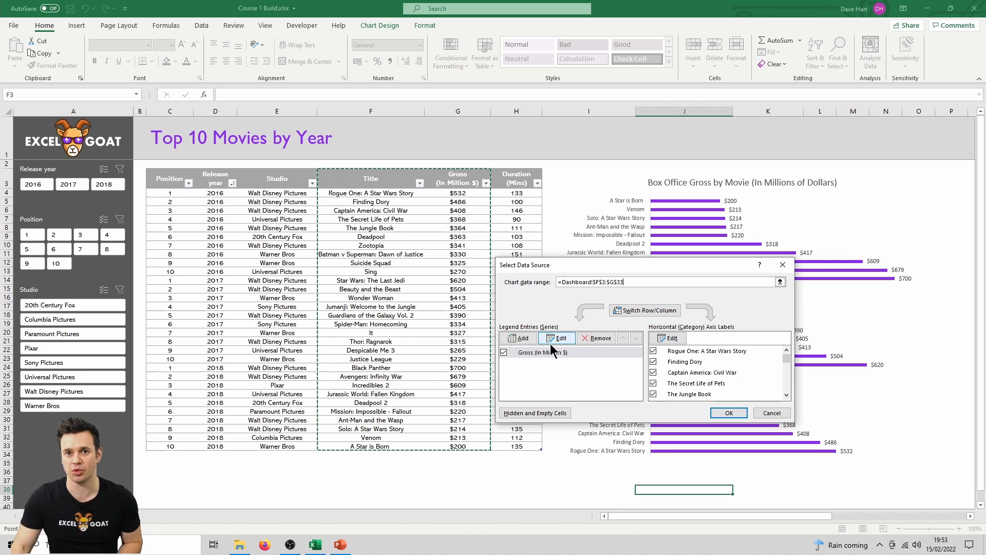
{"action": "mouse_move", "coordinate": [542, 384]}
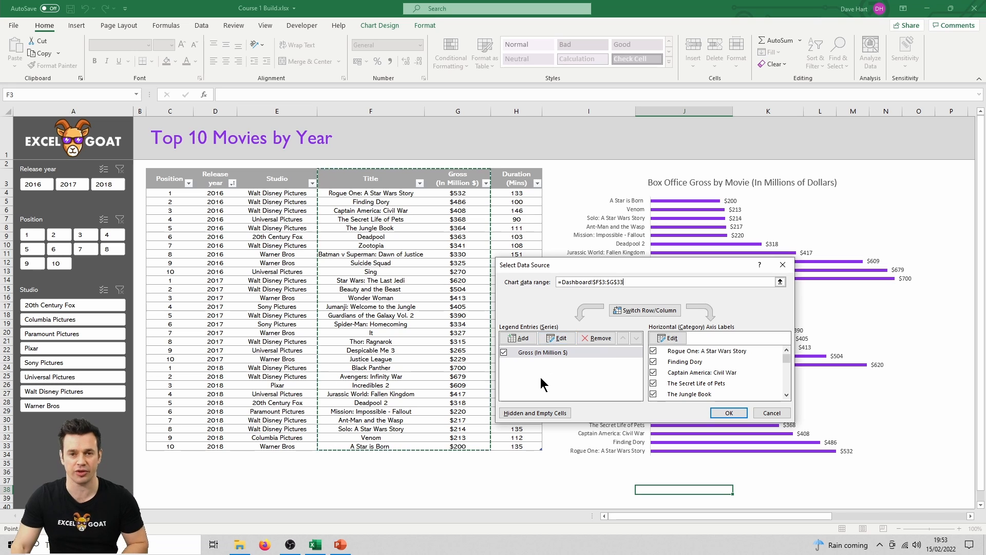
{"action": "left_click", "coordinate": [556, 338]}
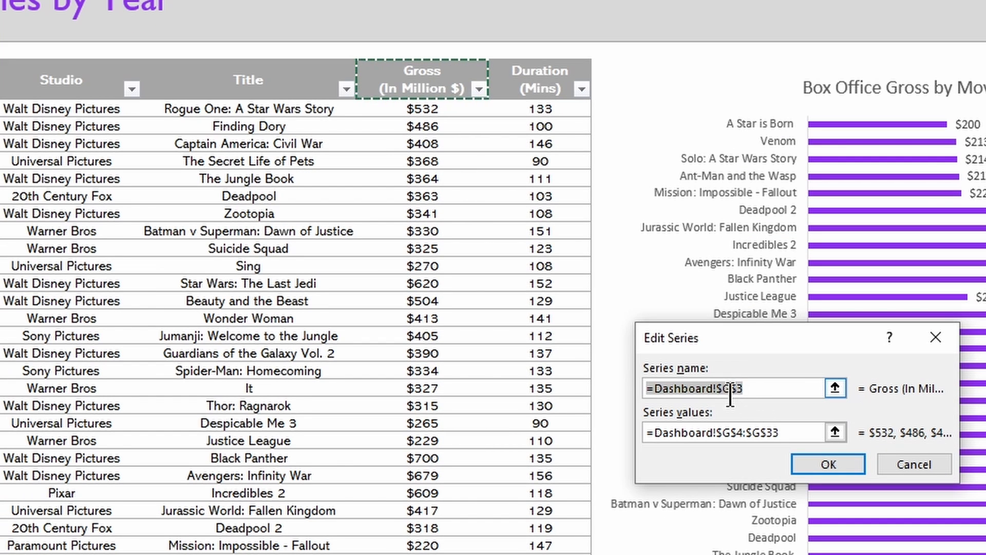
{"action": "mouse_move", "coordinate": [724, 456]}
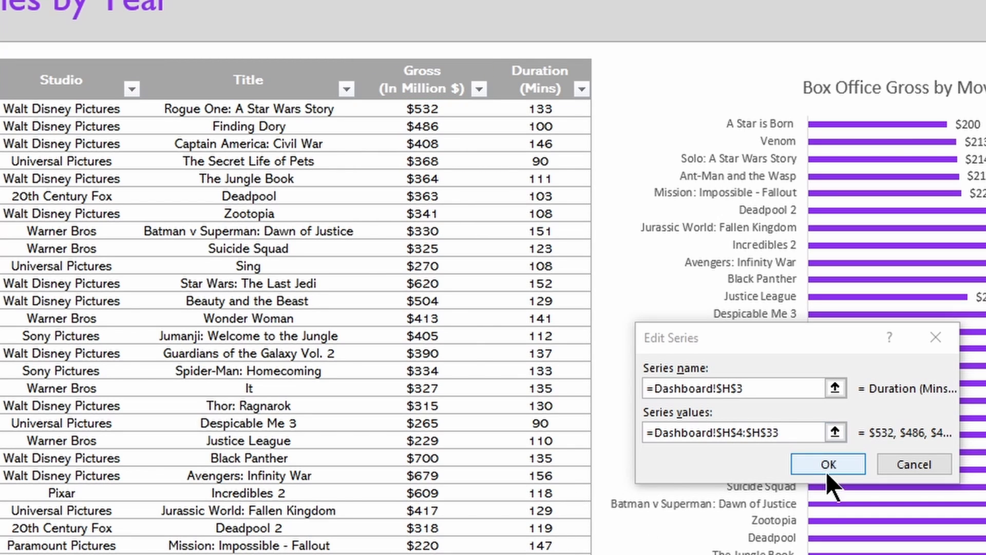
Confirm the series as Duration (Mins) with name H3 and values H4:H33
{"action": "left_click", "coordinate": [827, 463]}
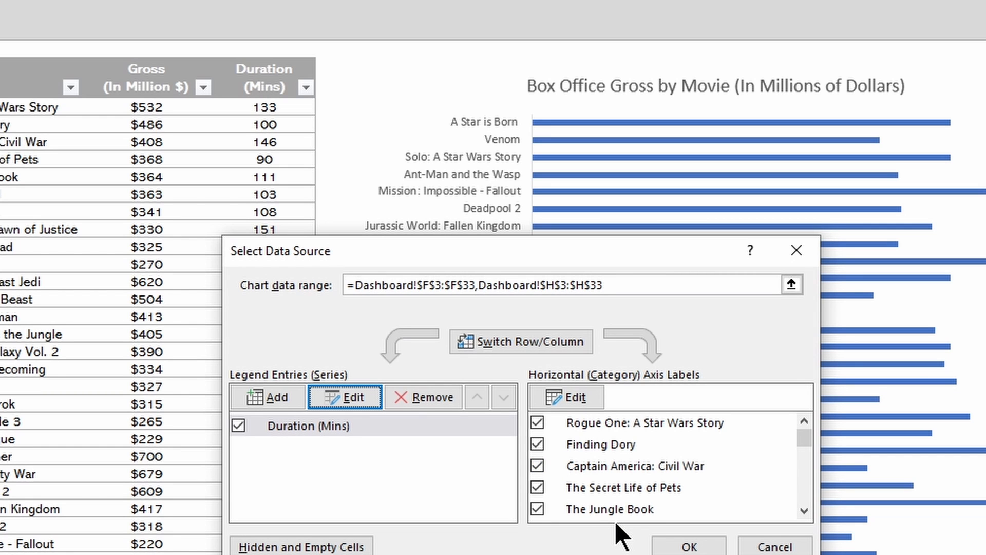
{"action": "mouse_move", "coordinate": [619, 542]}
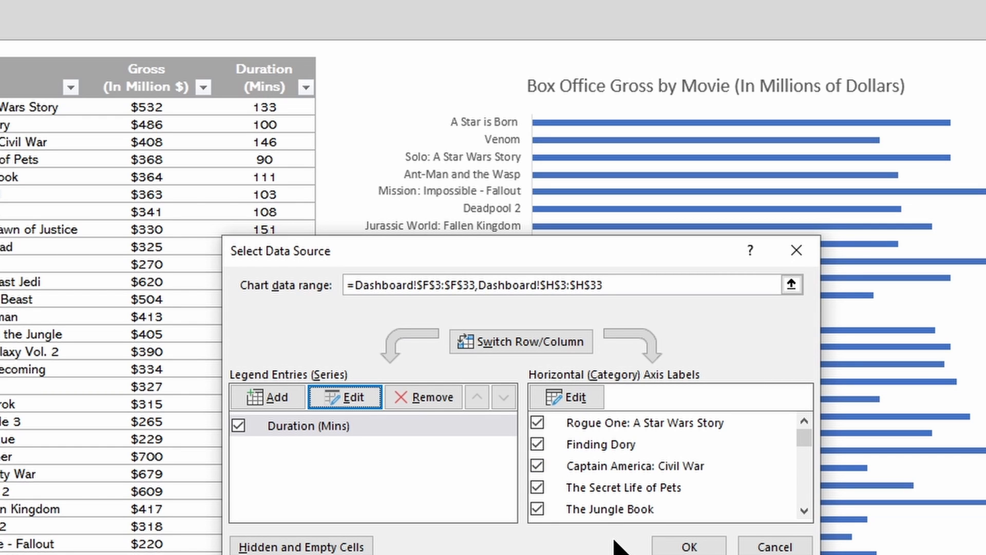
{"action": "left_click", "coordinate": [688, 545]}
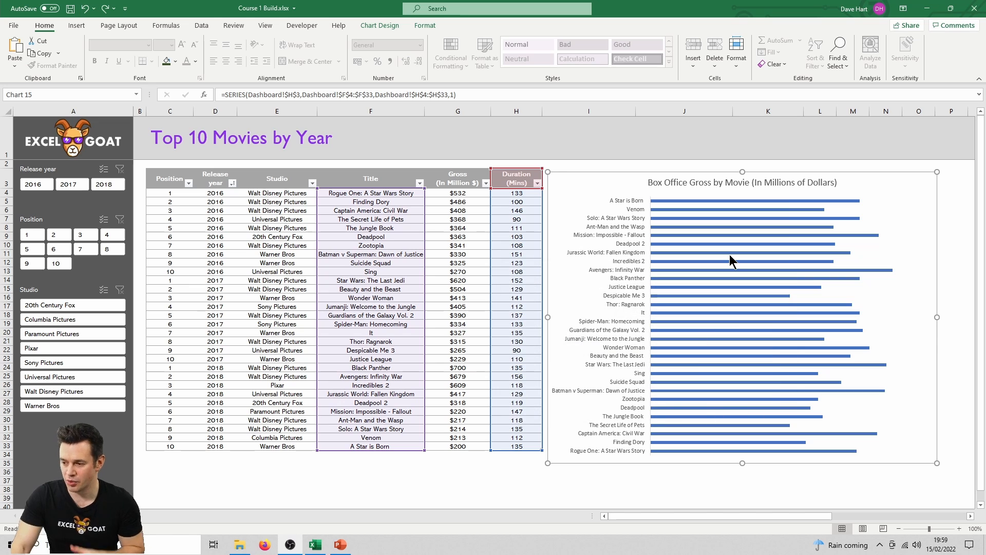
{"action": "mouse_move", "coordinate": [732, 261]}
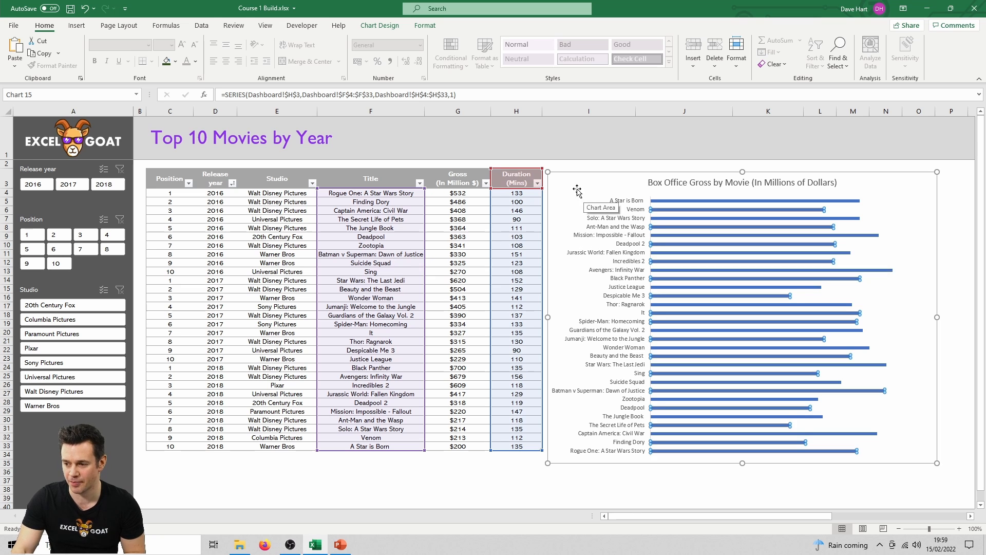
Change the duration chart's type to the Goat BARS template
{"action": "right_click", "coordinate": [576, 192]}
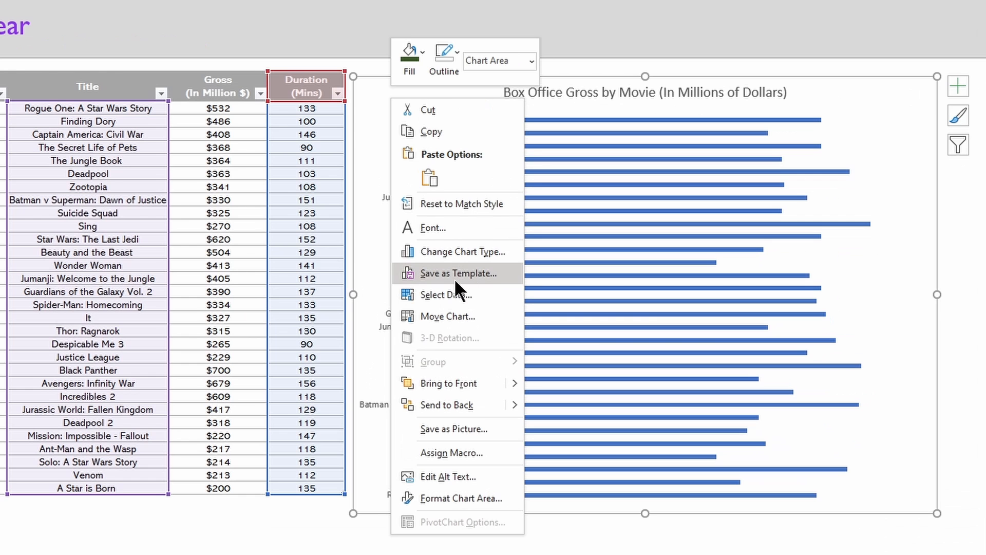
{"action": "left_click", "coordinate": [464, 250]}
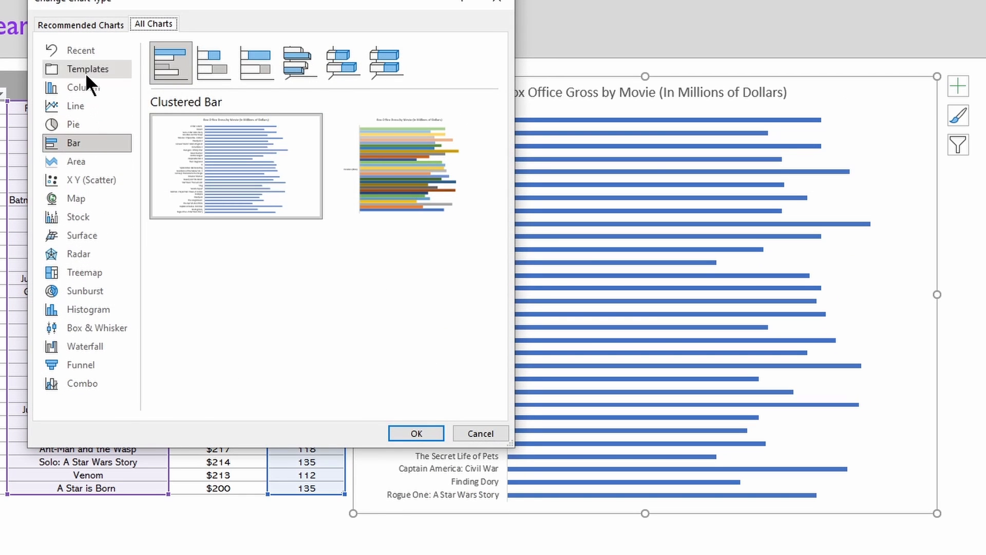
{"action": "left_click", "coordinate": [88, 69]}
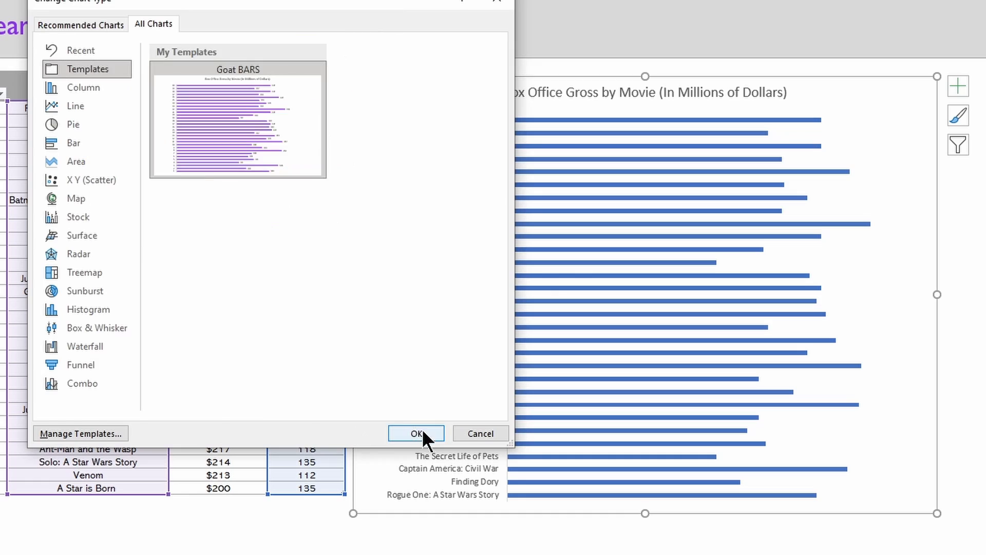
{"action": "left_click", "coordinate": [415, 433]}
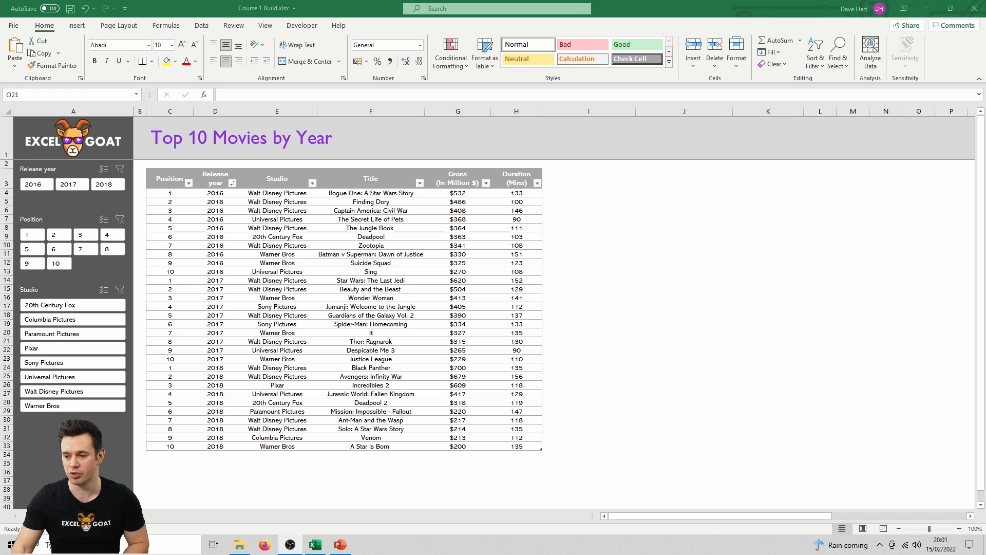
Insert a Goat BARS chart from the selected Title and Duration (Mins) columns
{"action": "left_click", "coordinate": [371, 178]}
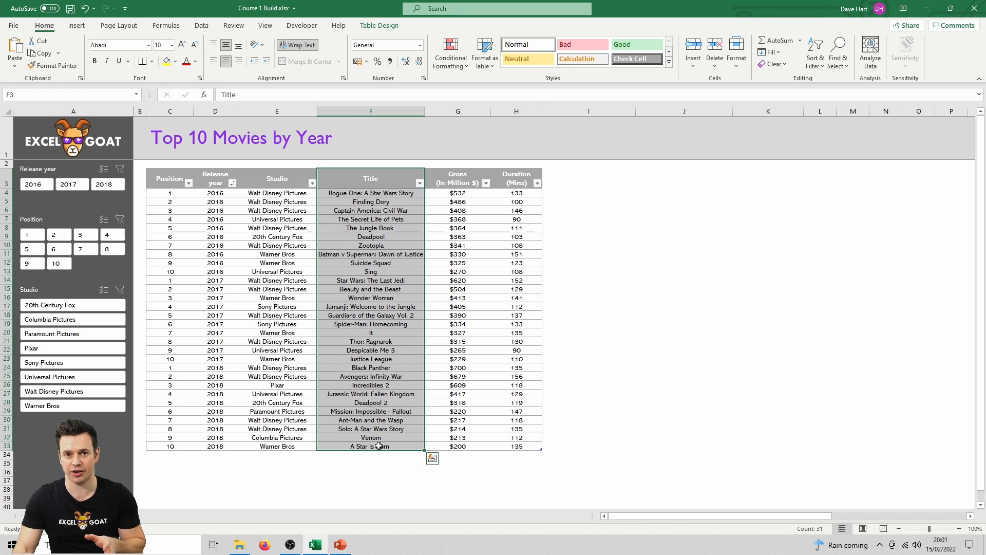
{"action": "mouse_move", "coordinate": [515, 177]}
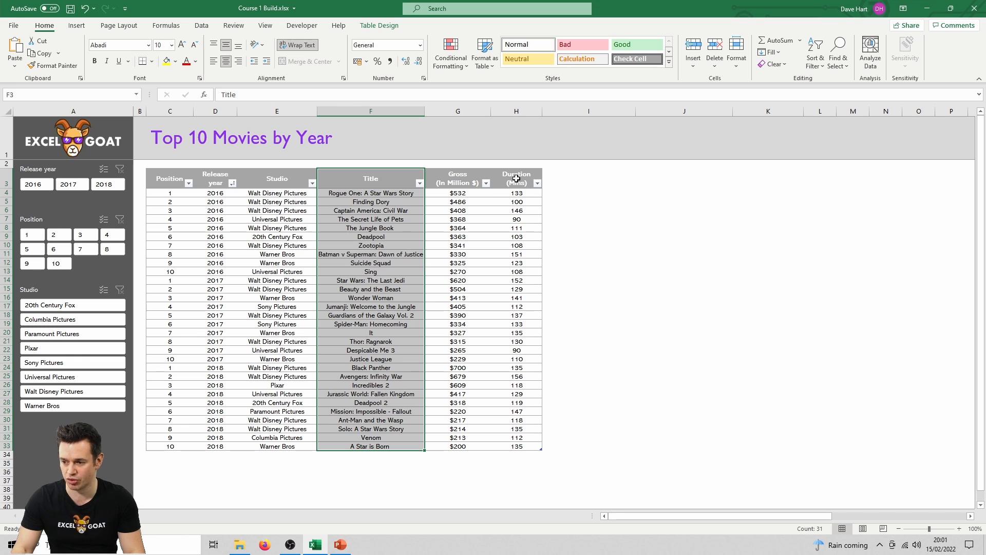
{"action": "left_click", "coordinate": [516, 183]}
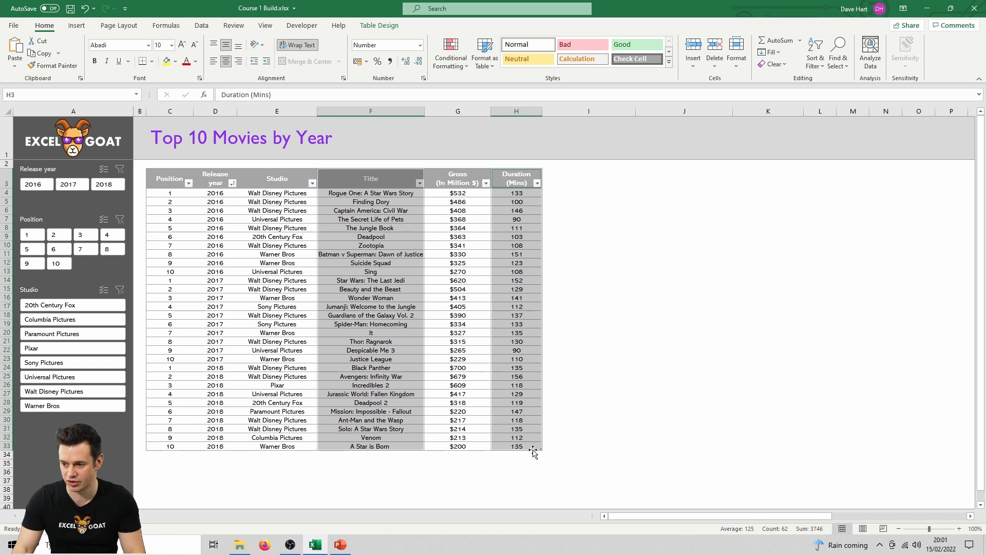
{"action": "mouse_move", "coordinate": [76, 24]}
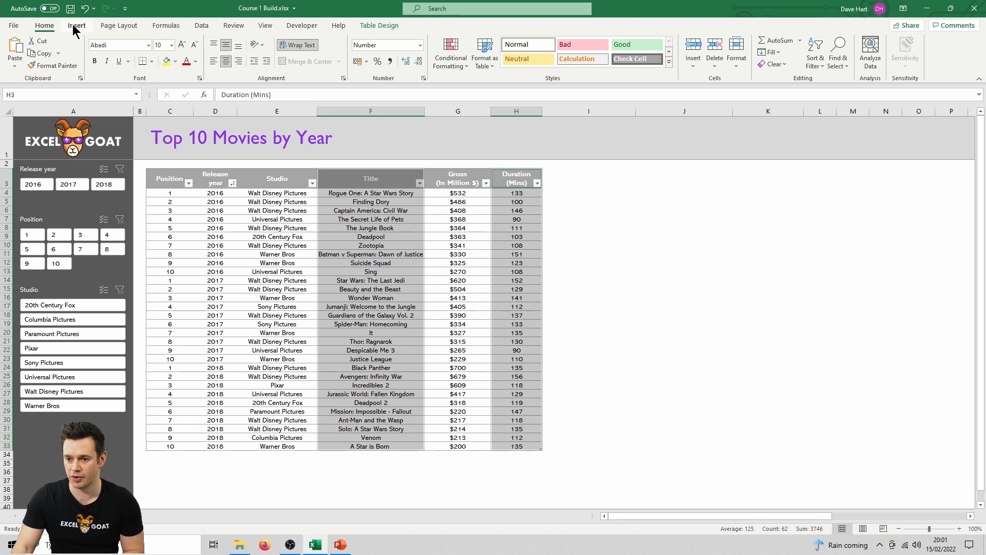
{"action": "left_click", "coordinate": [427, 52]}
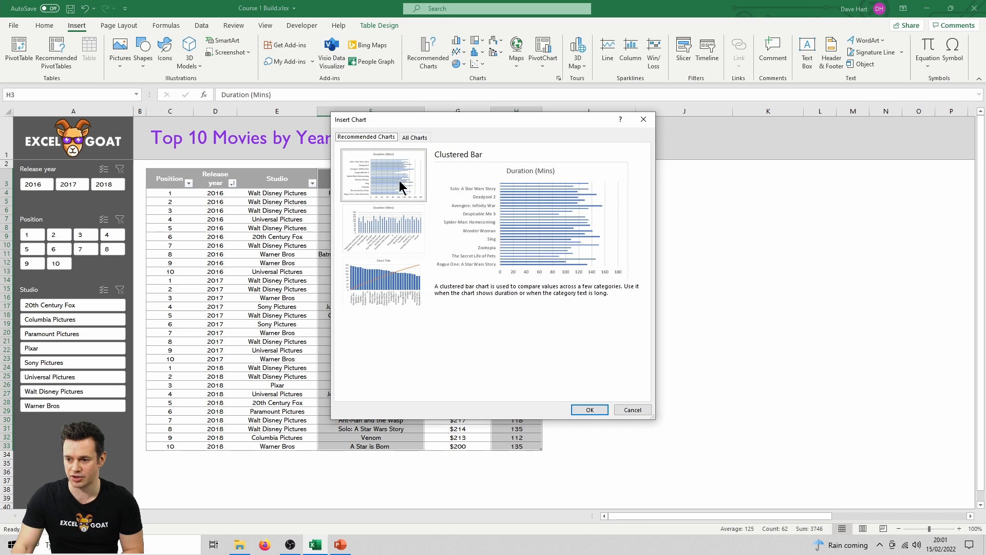
{"action": "left_click", "coordinate": [414, 137]}
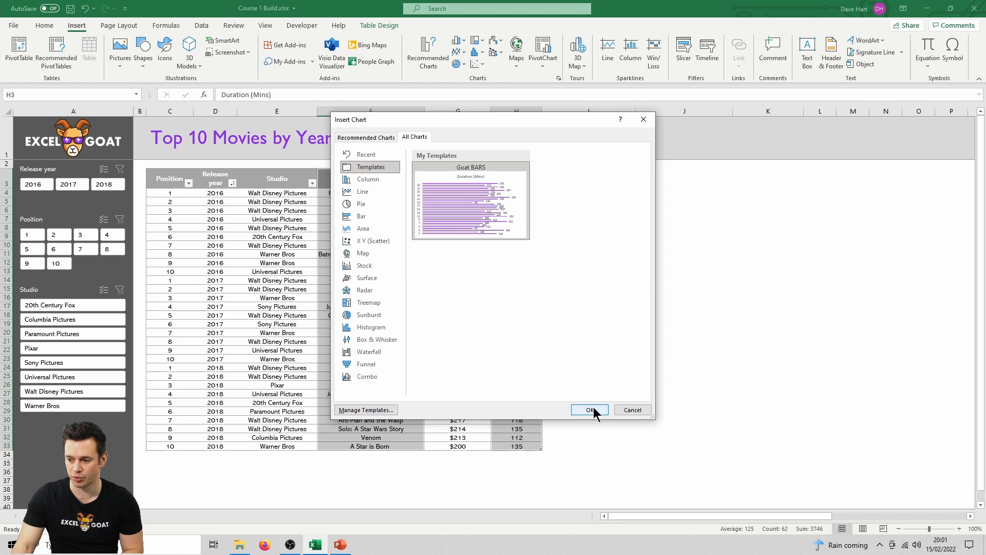
{"action": "left_click", "coordinate": [589, 410]}
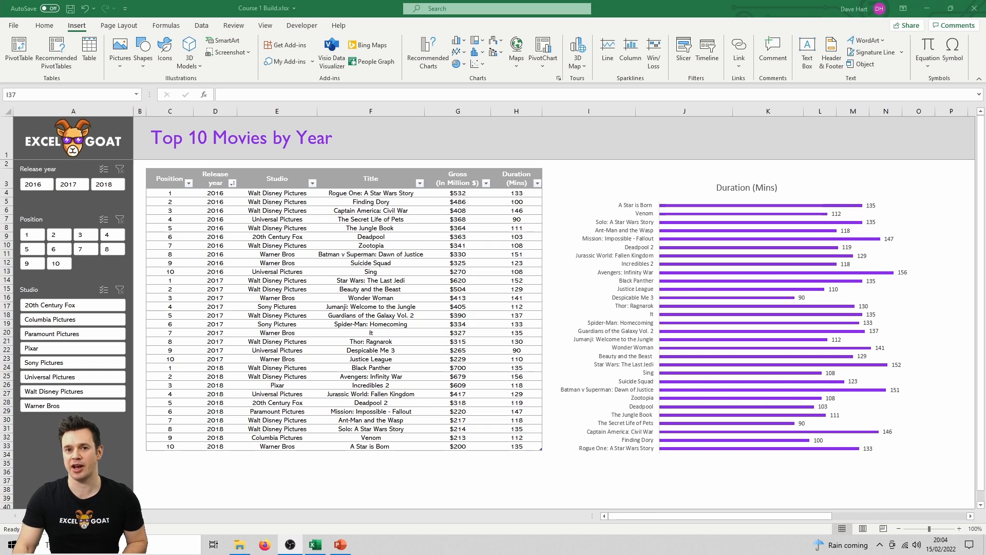
{"action": "left_click", "coordinate": [746, 187]}
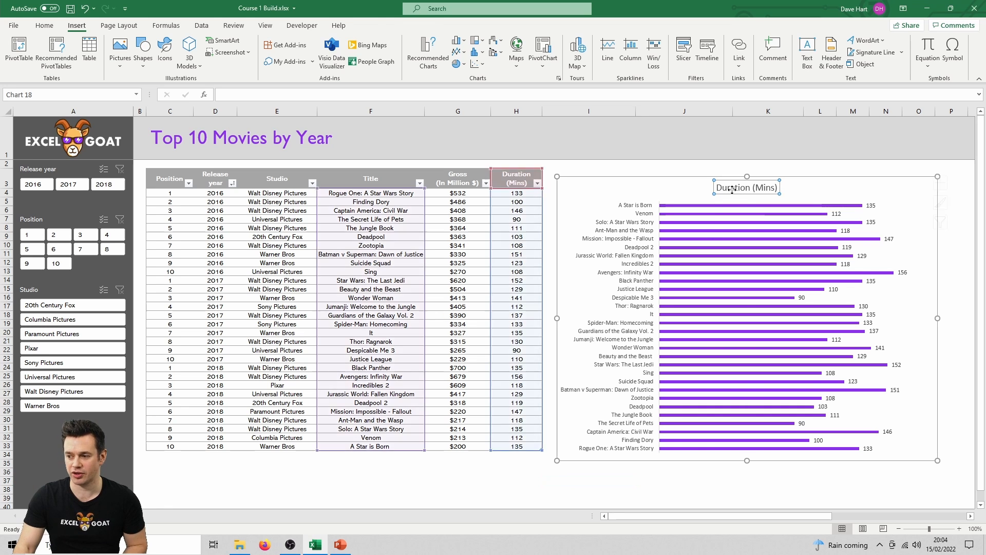
{"action": "left_click", "coordinate": [747, 187]}
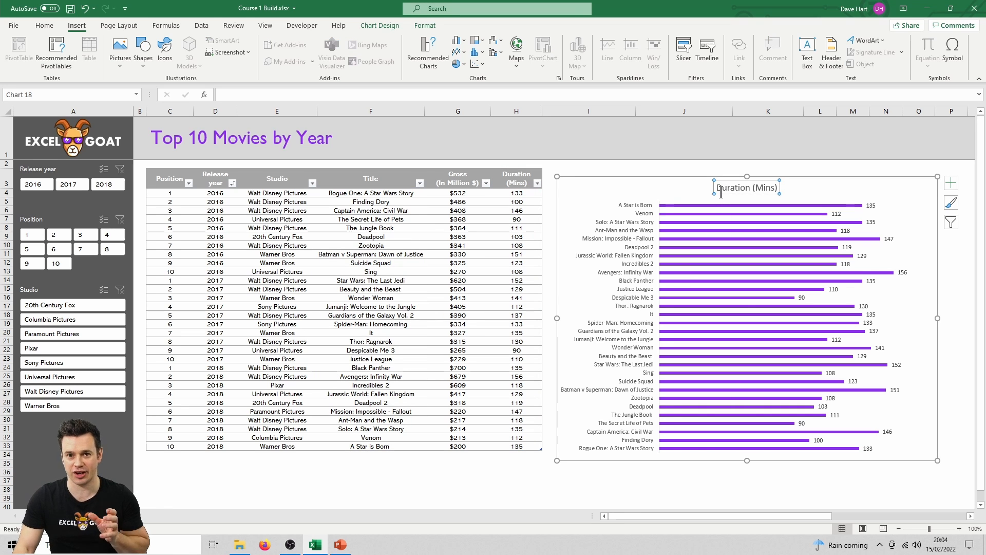